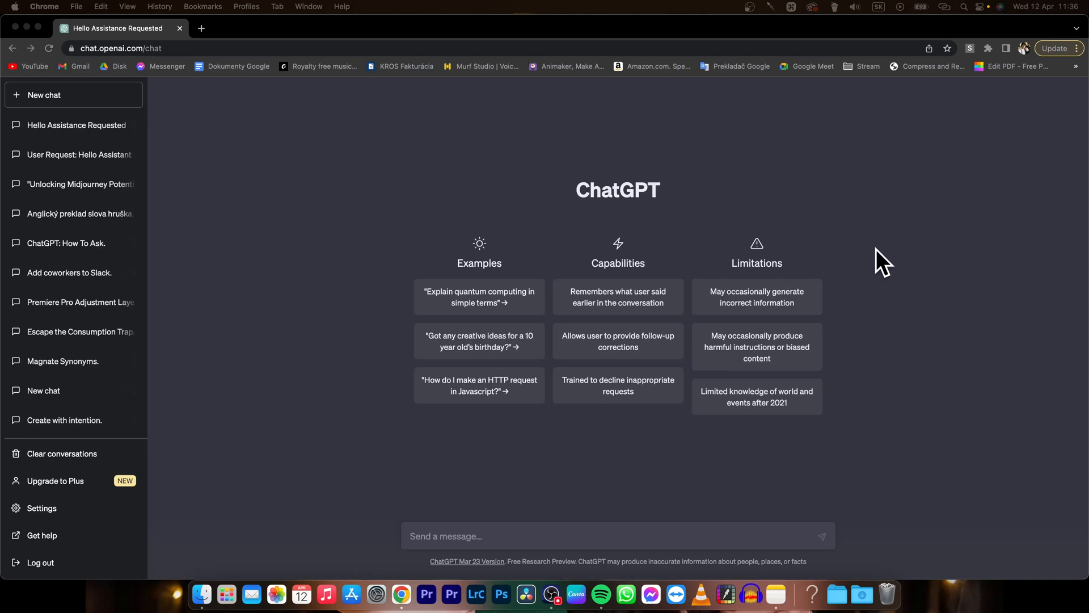
mouse_move(486, 223)
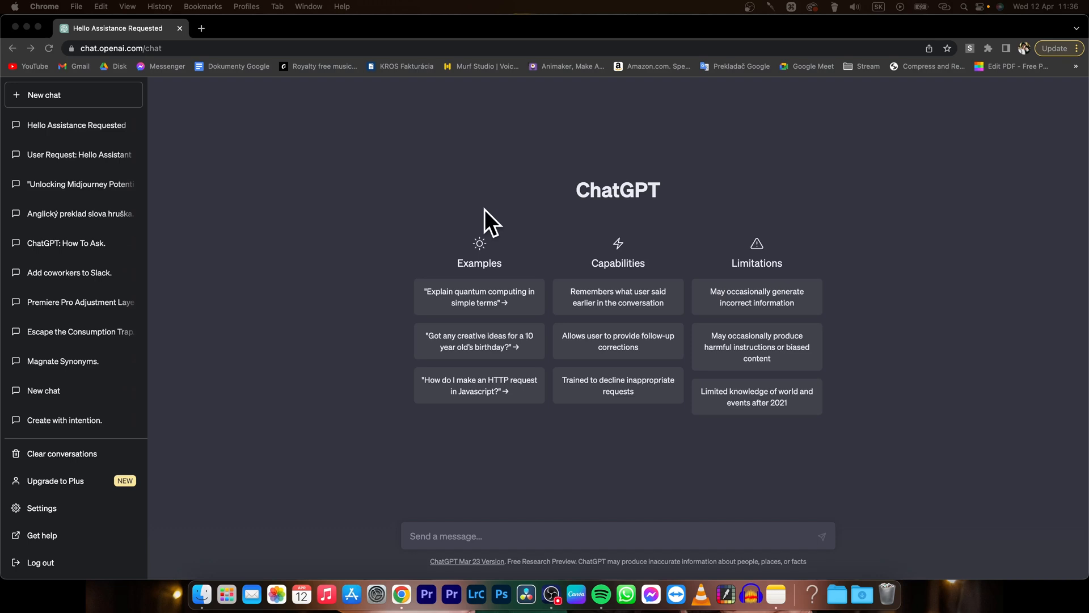
mouse_move(490, 221)
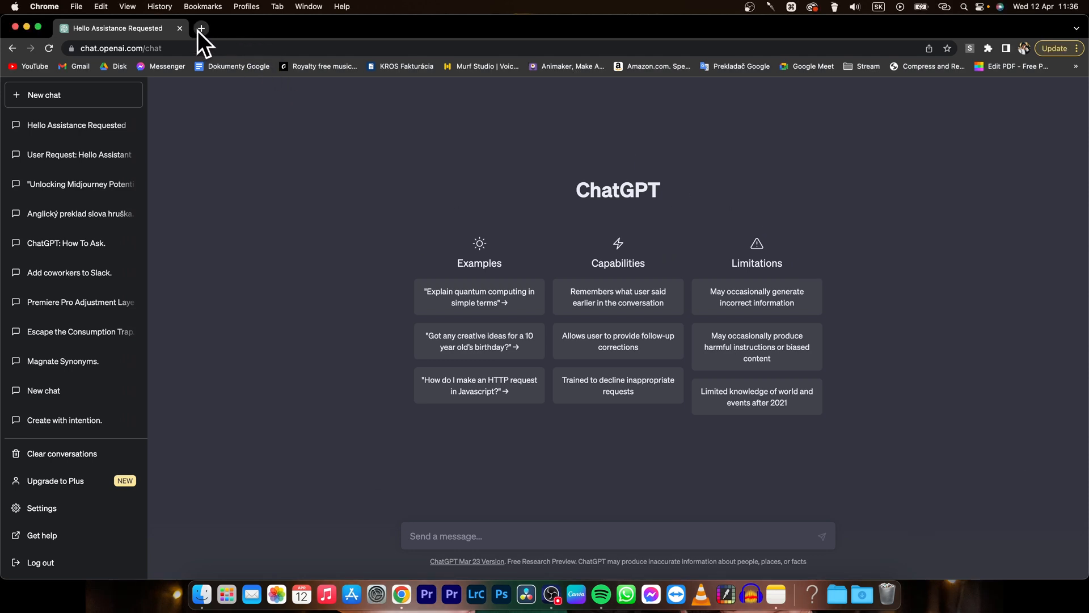
- Load github.com/lencx/ChatGPT in a fresh Chrome tab
click(201, 28)
text(https:)
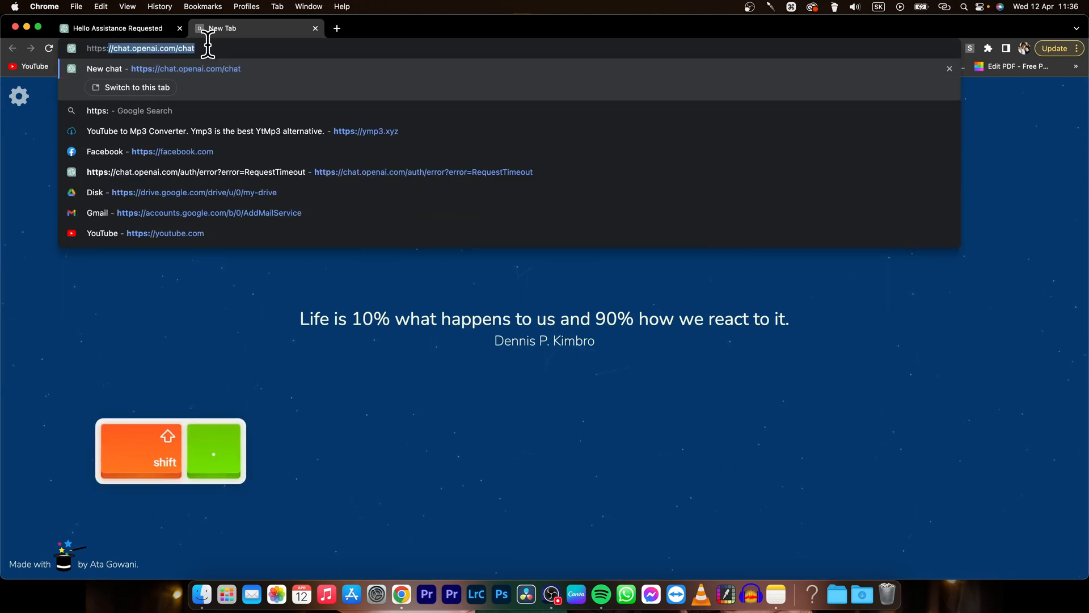
text(github.c)
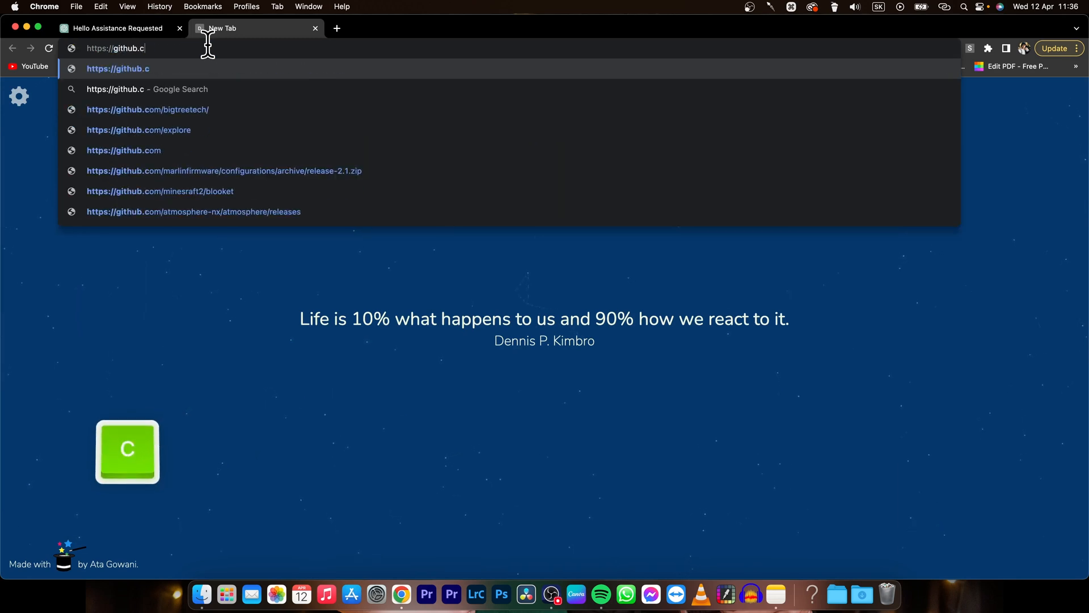
text(om/l)
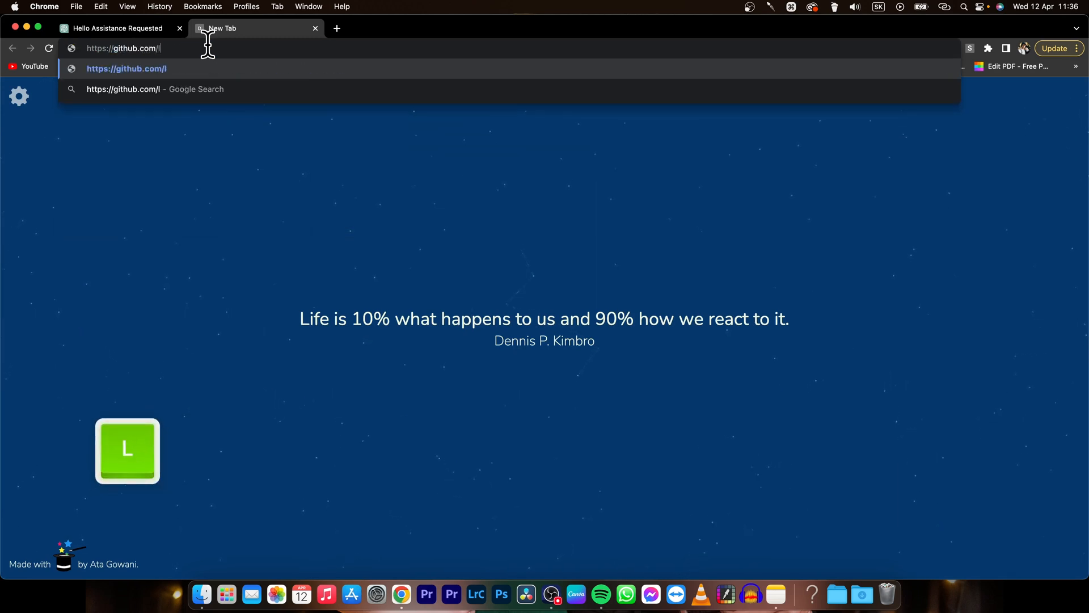
text(encx)
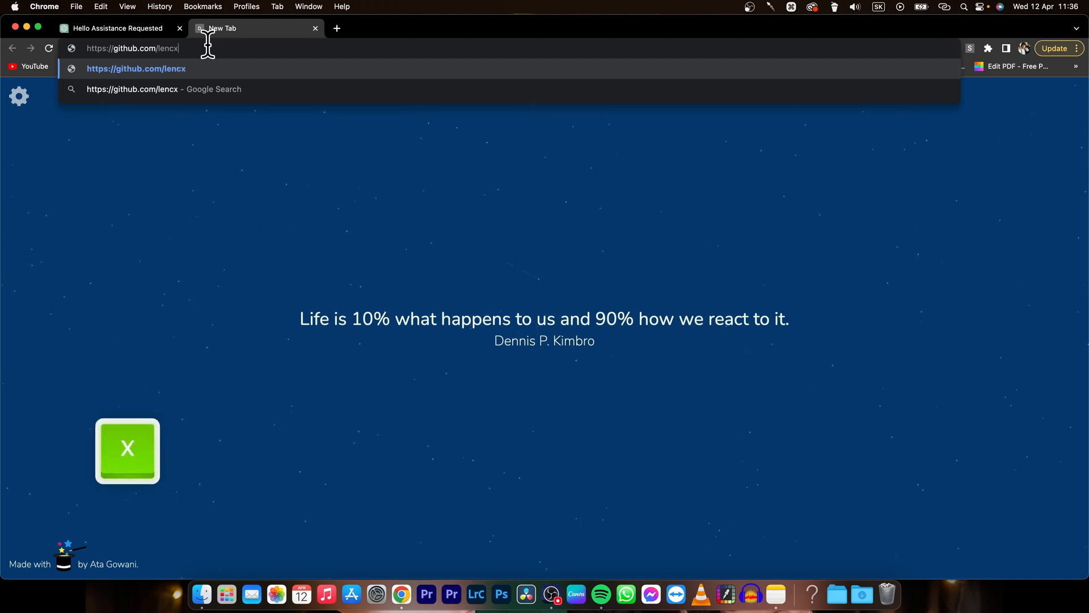
text(/)
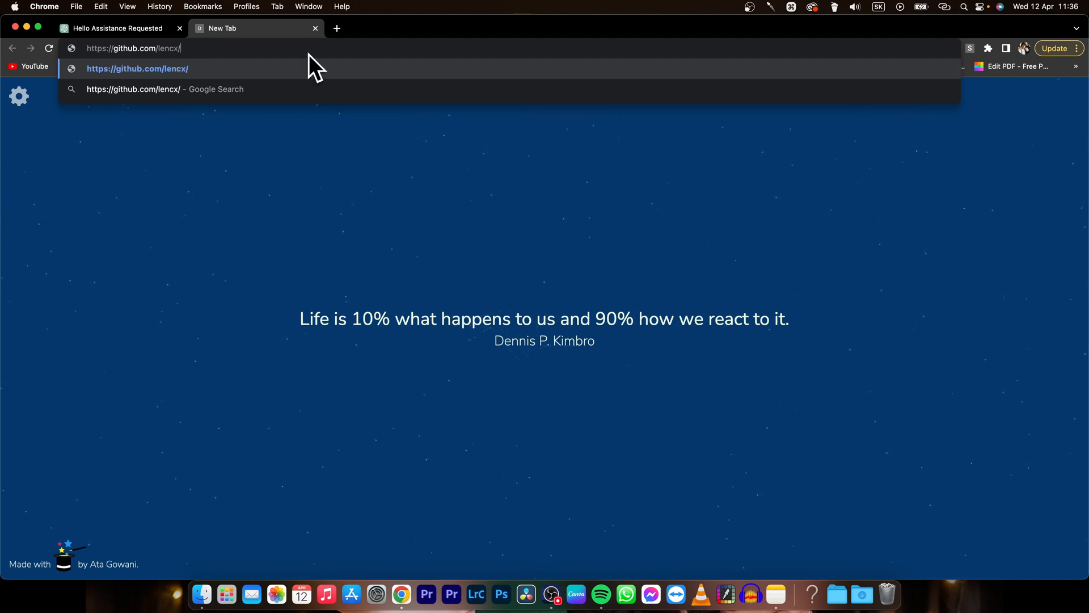
text(ChatGPT)
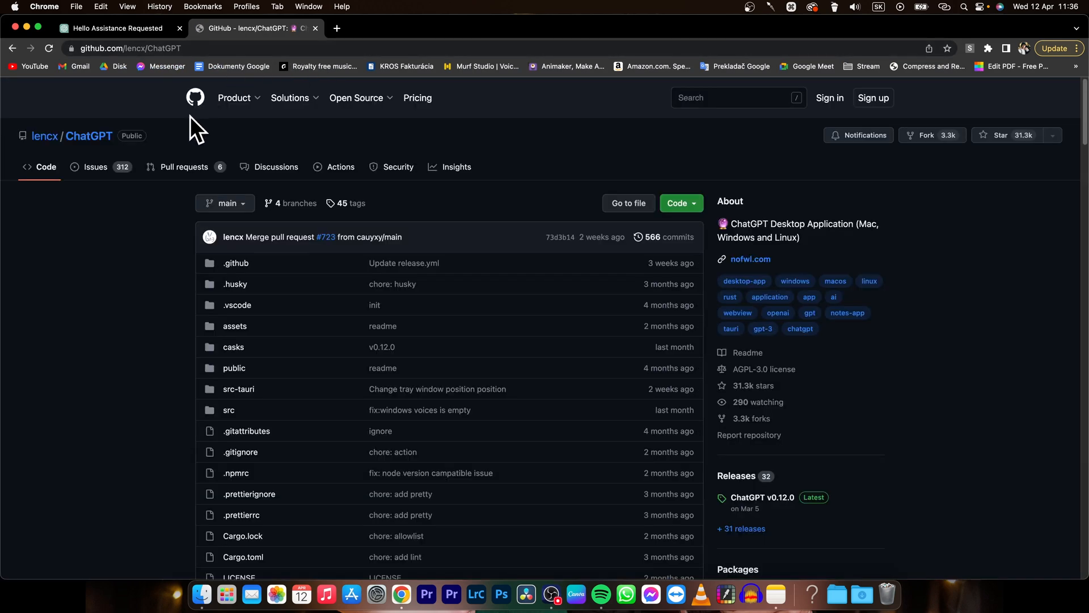
mouse_move(126, 243)
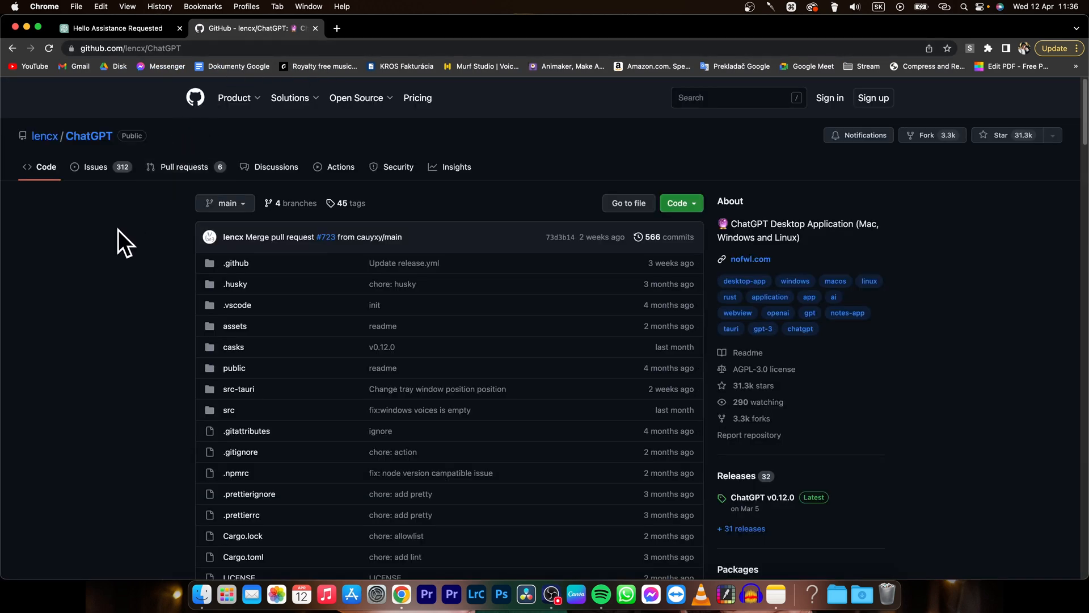
- Scroll down to the repository README, clearing an accidental text selection along the way
scroll(down, 3)
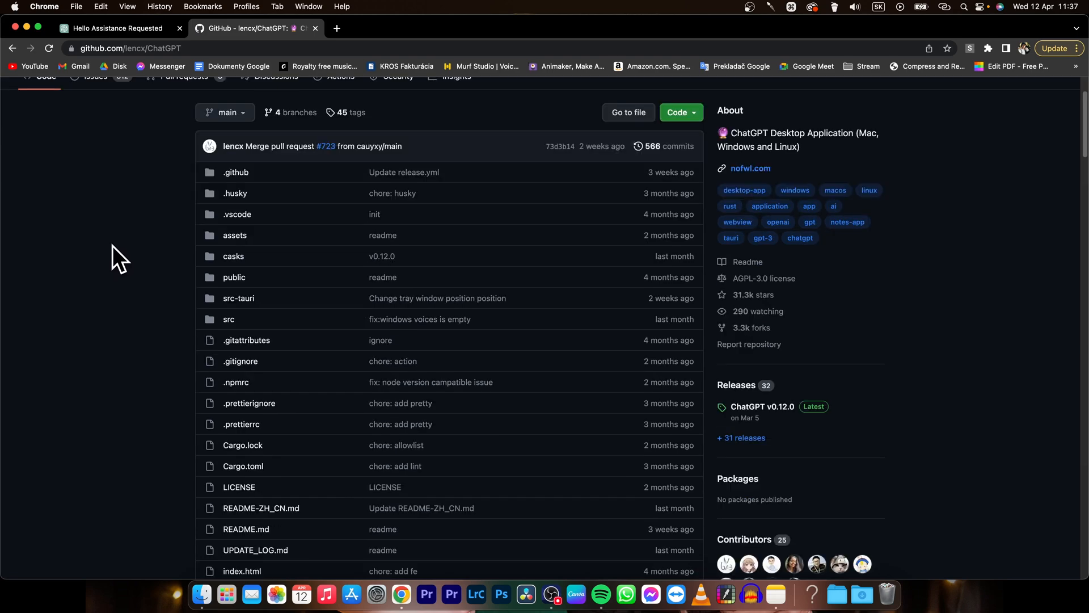
scroll(down, 3)
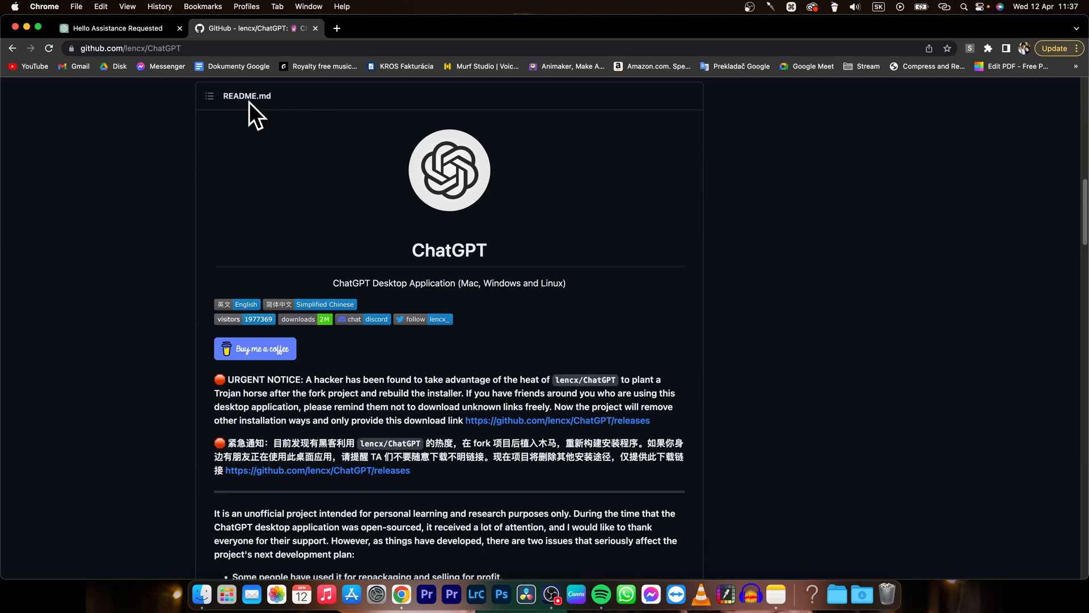
mouse_move(415, 276)
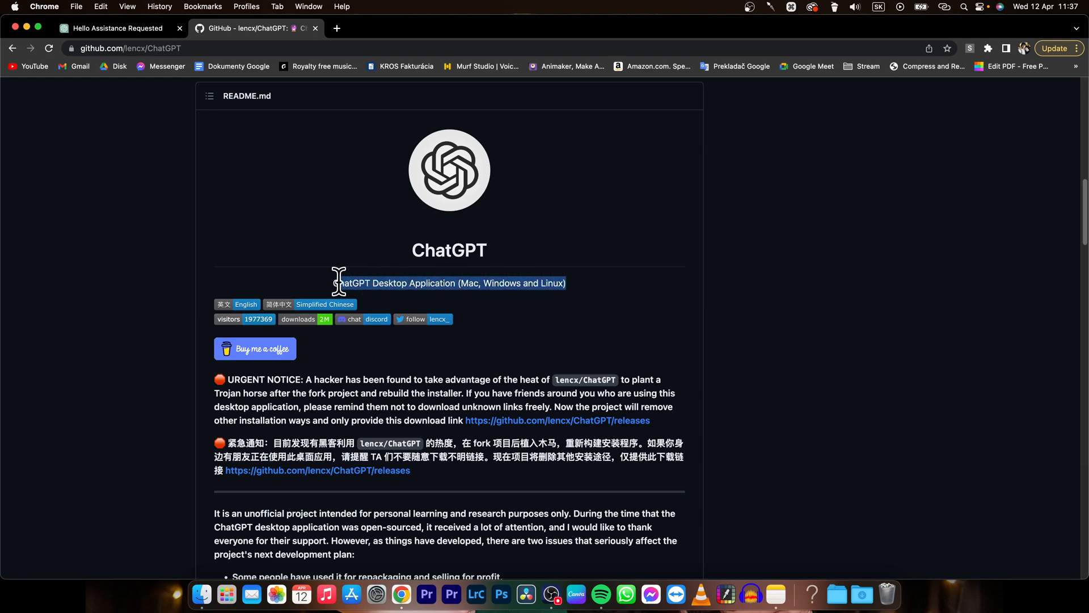
click(163, 281)
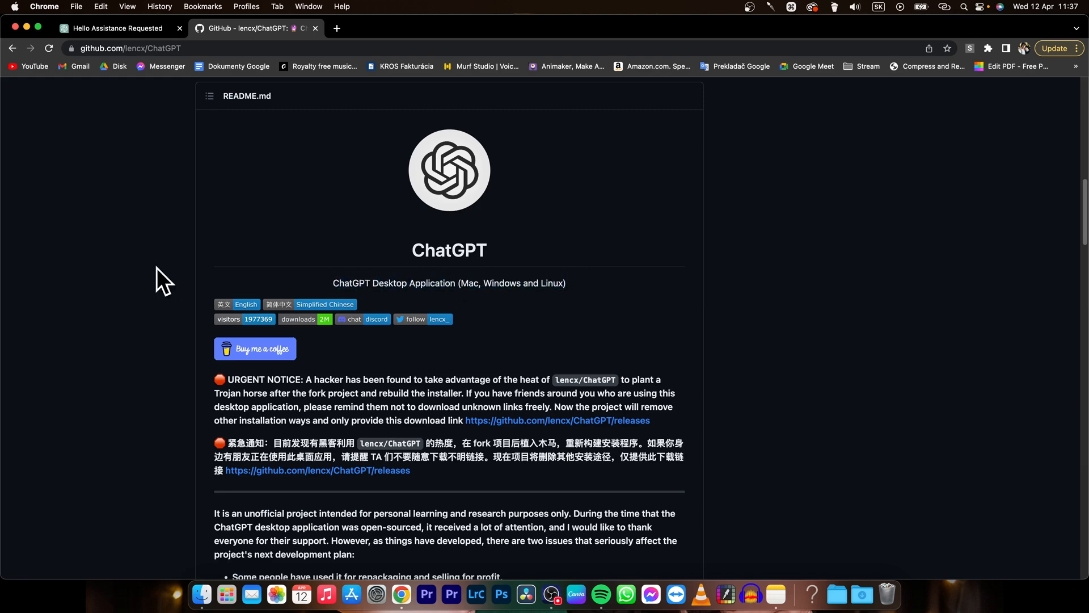
scroll(down, 3)
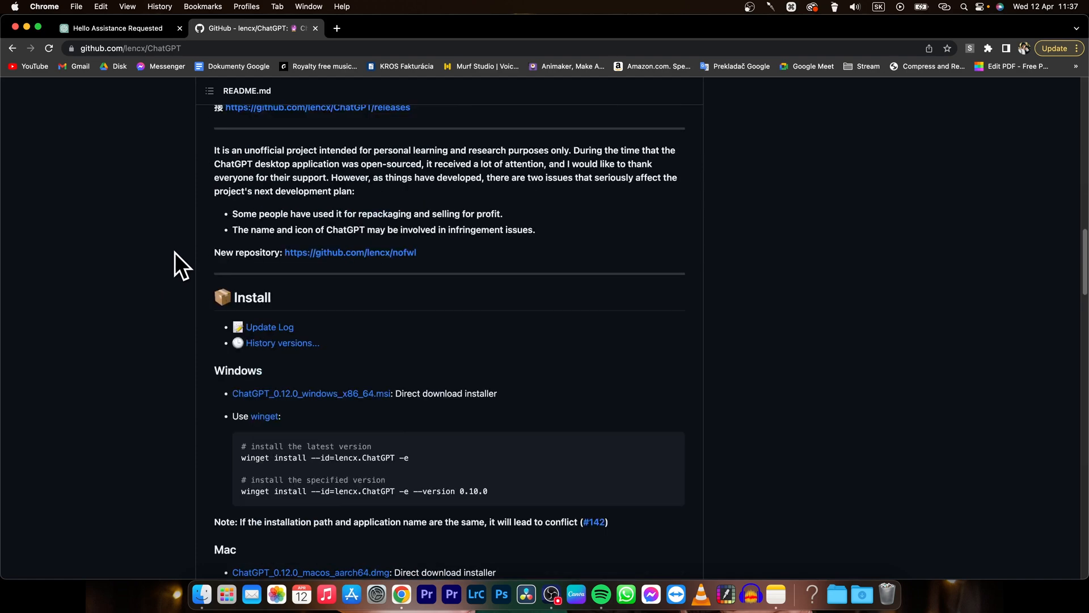
- Download ChatGPT_0.12.0_macos_aarch64.dmg from the Mac install options and open the downloaded file
scroll(down, 3)
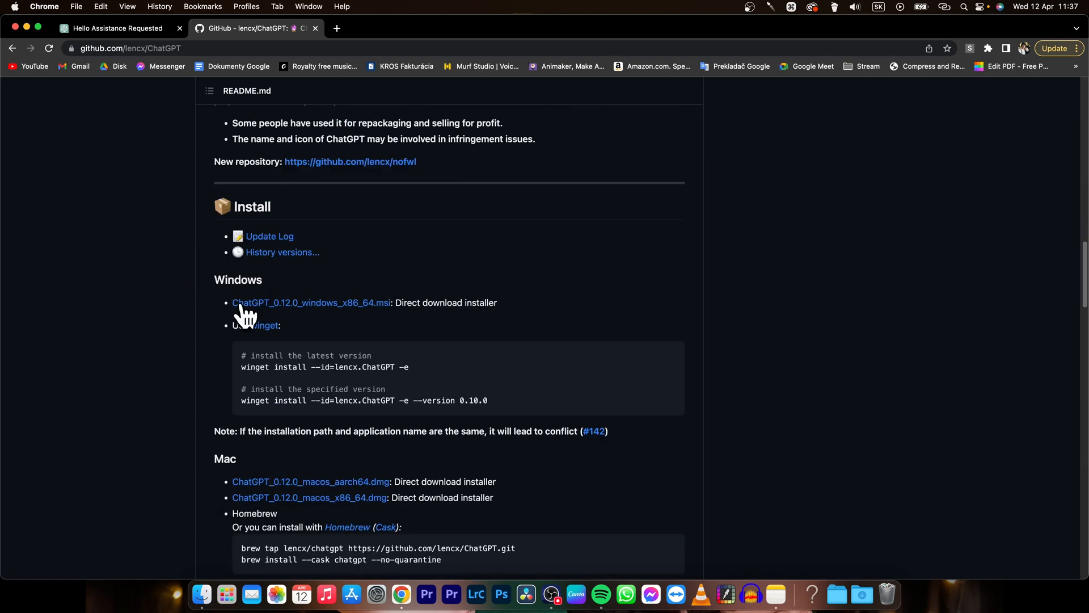
scroll(down, 3)
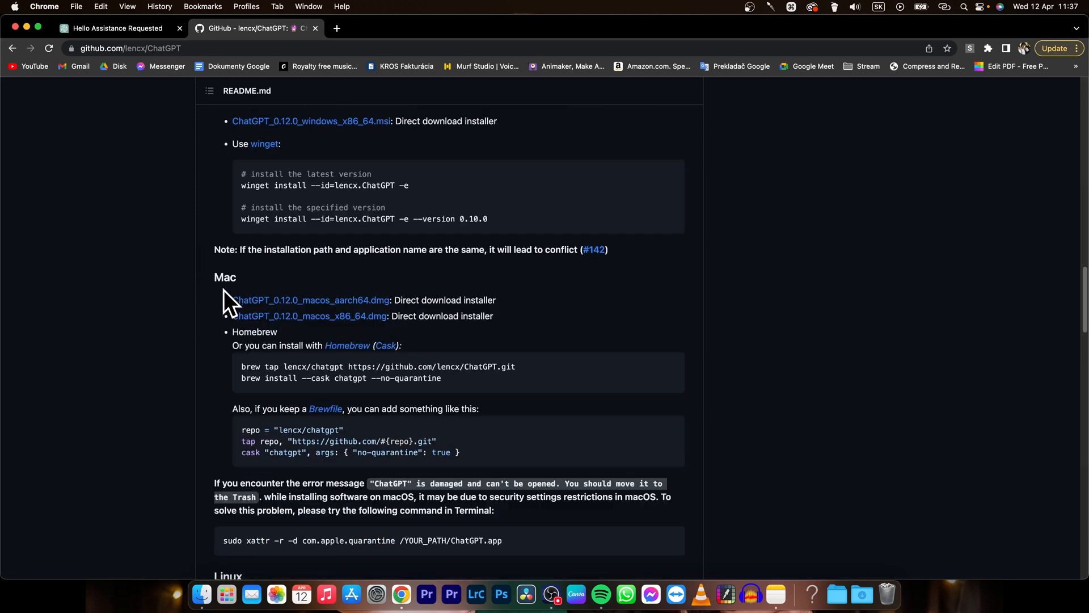
scroll(down, 3)
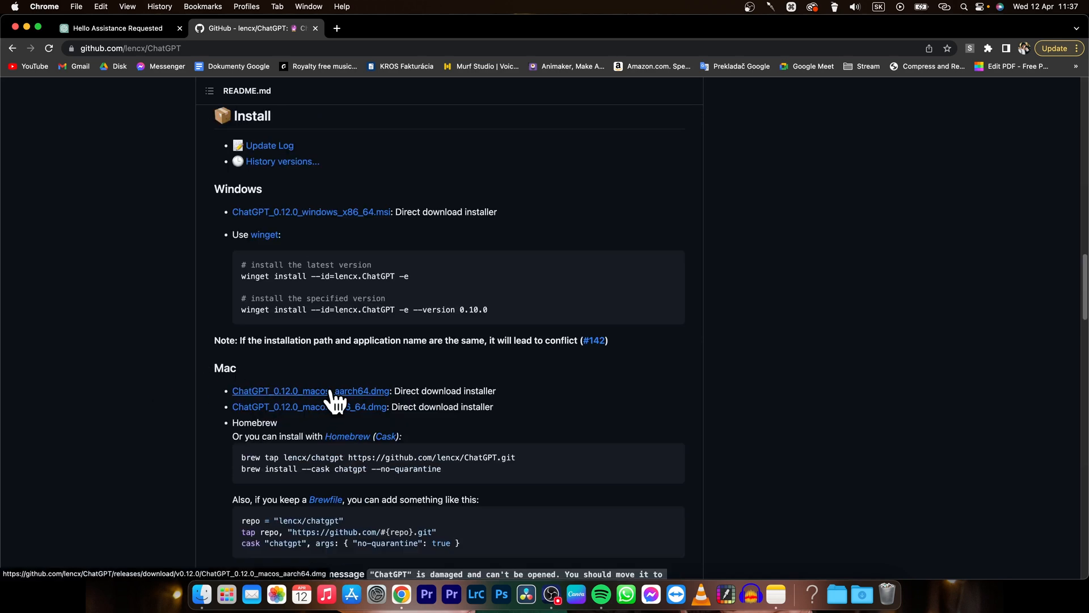
click(312, 390)
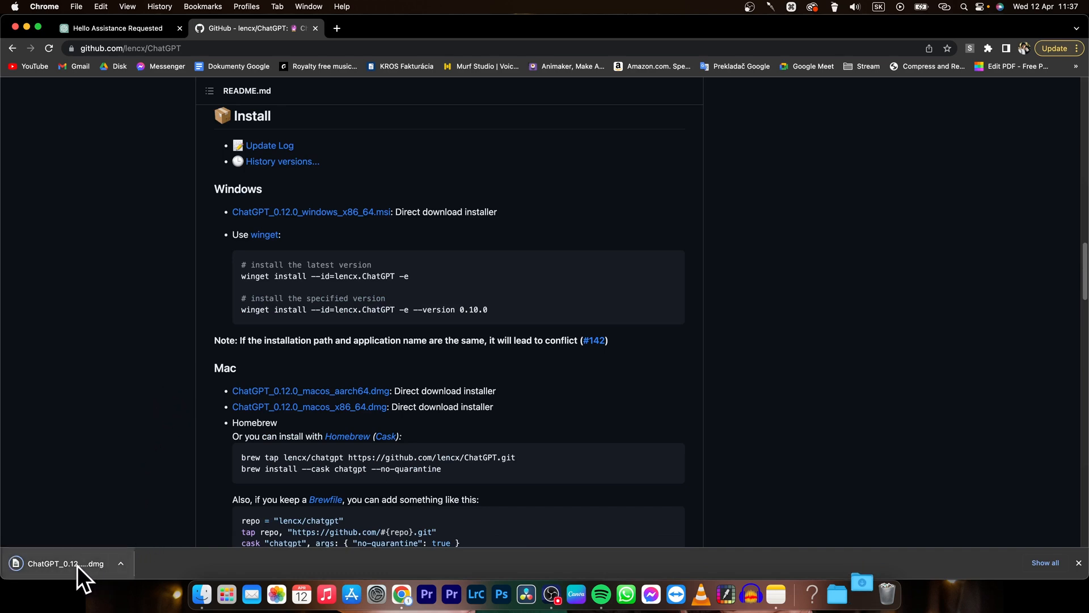
click(66, 563)
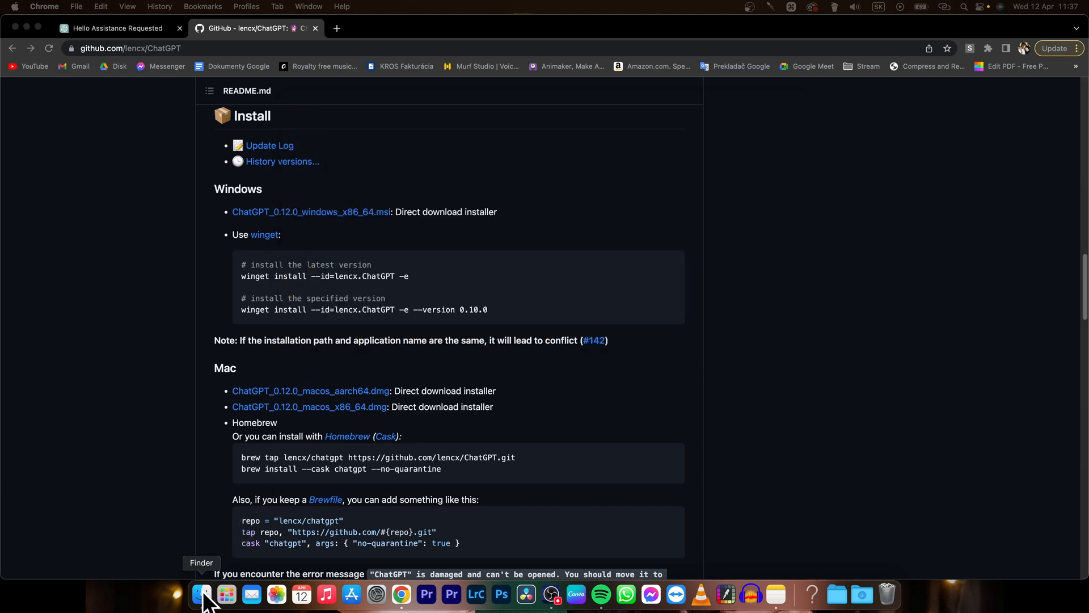
- Launch ChatGPT from the Applications folder in a new Finder window
right_click(202, 595)
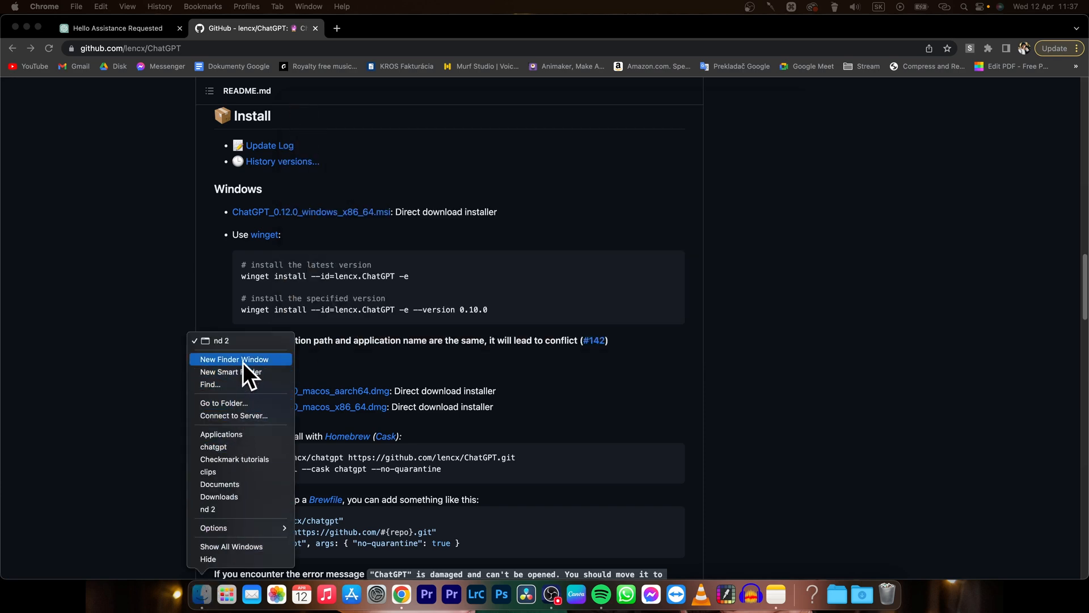
click(234, 359)
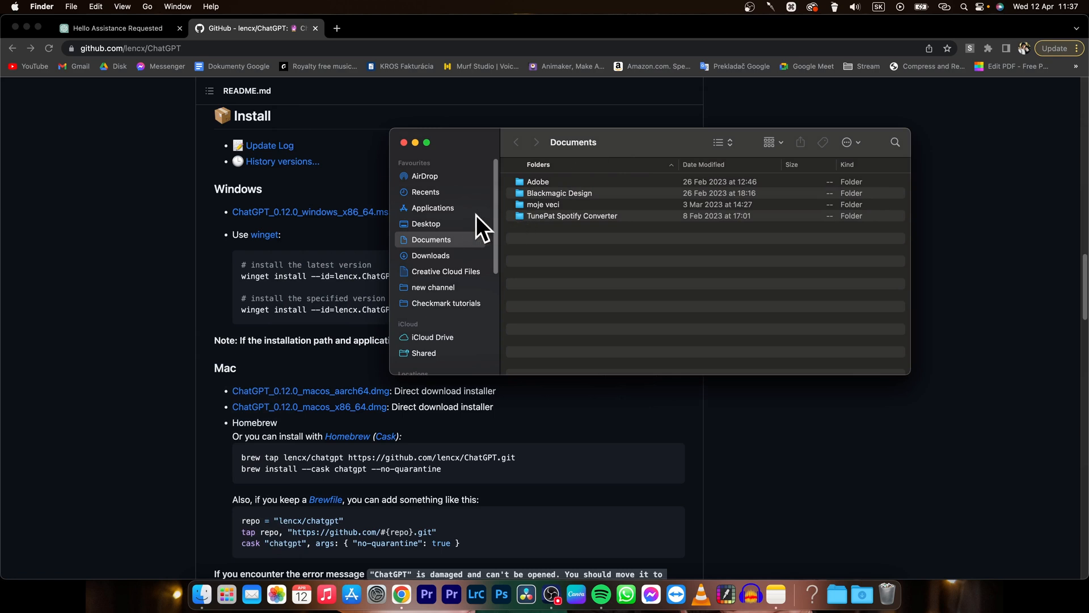
click(433, 208)
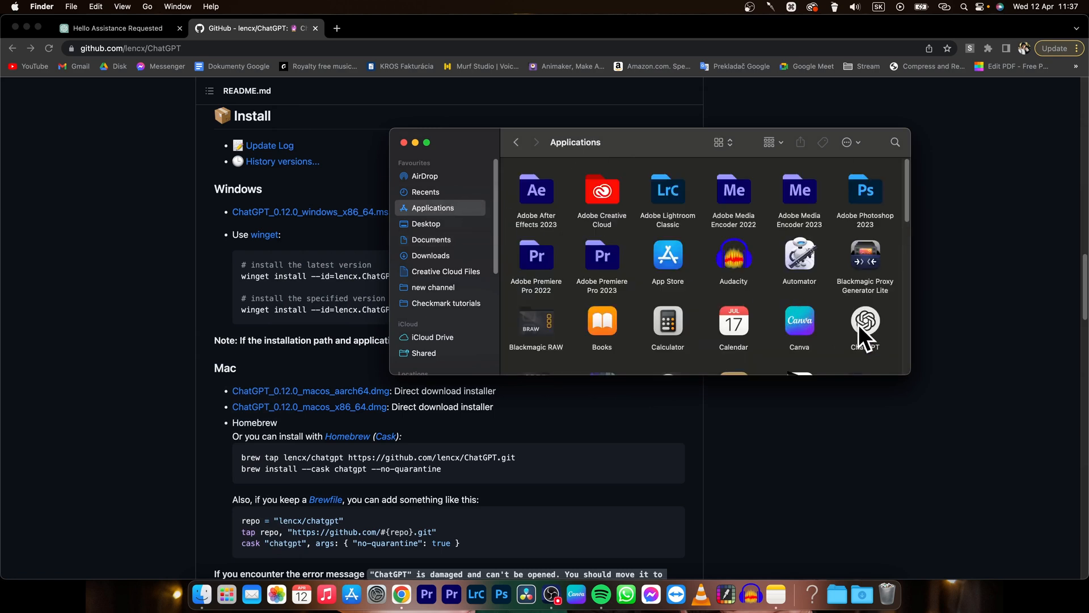
click(865, 321)
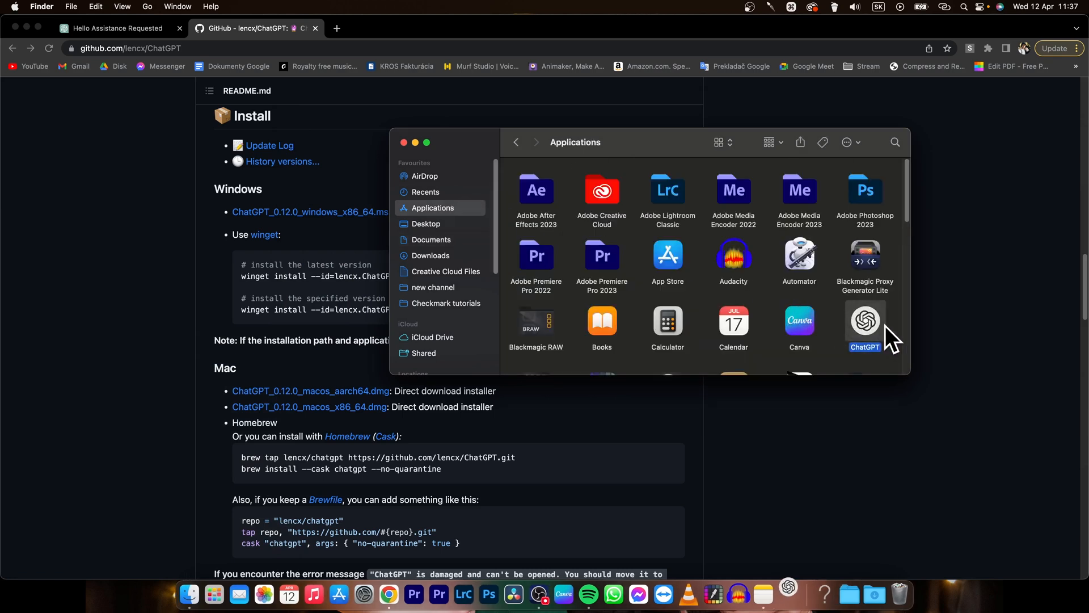
double_click(864, 319)
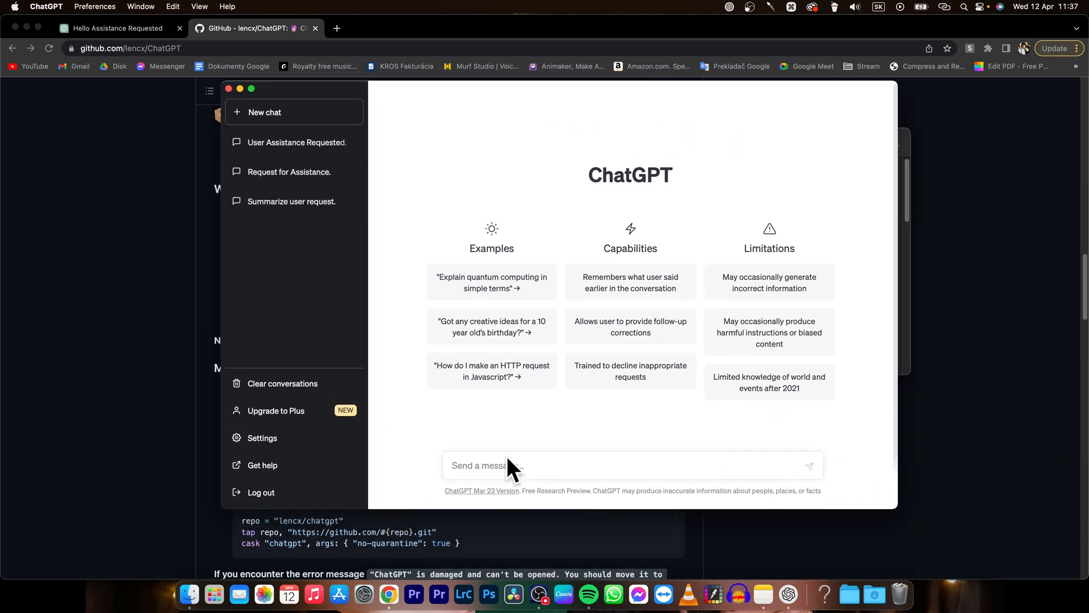
mouse_move(786, 594)
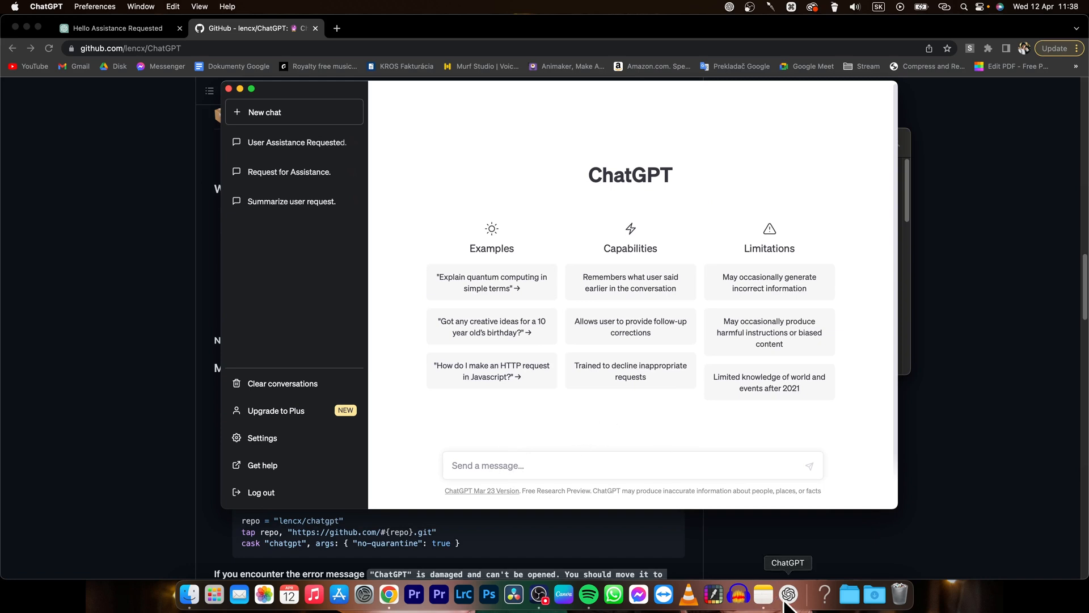